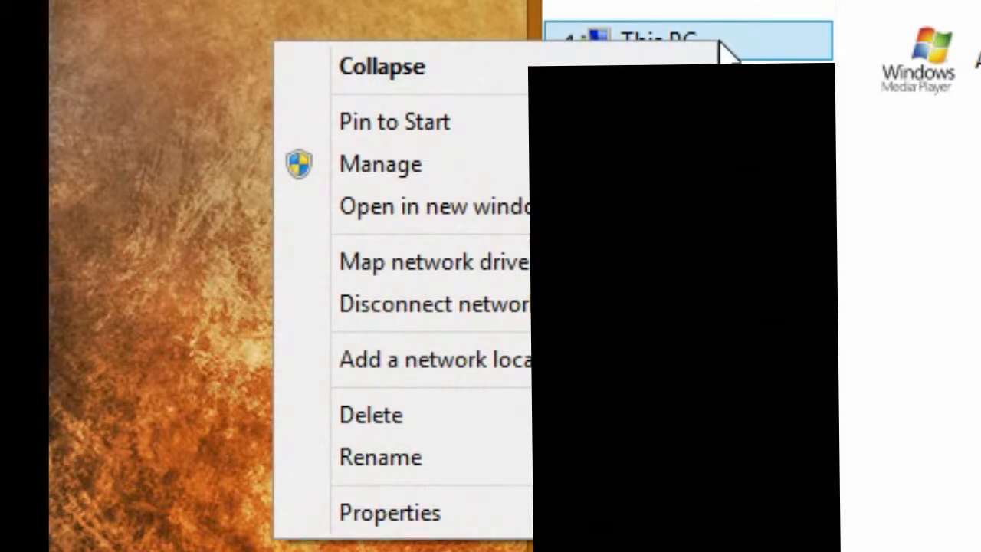
mouse_move(460, 207)
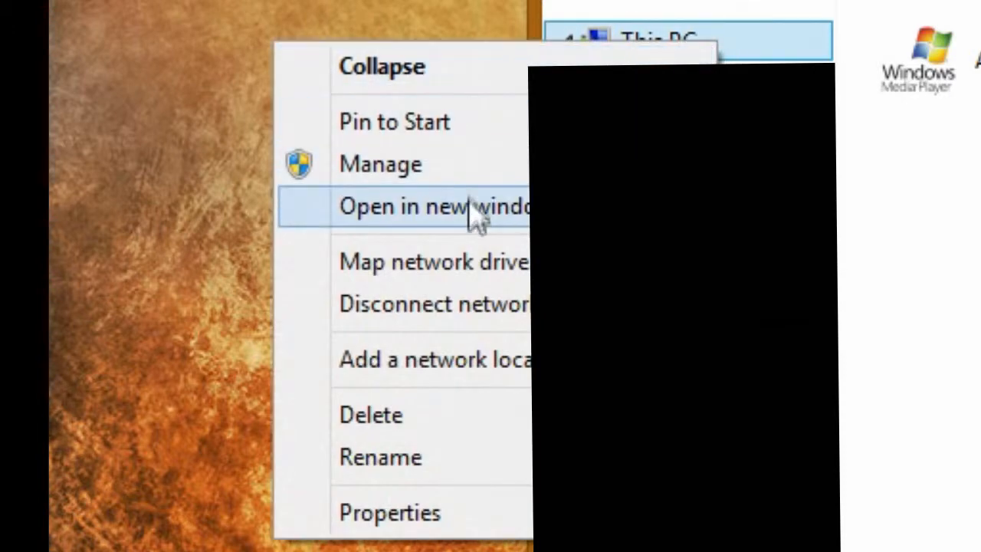
mouse_move(460, 509)
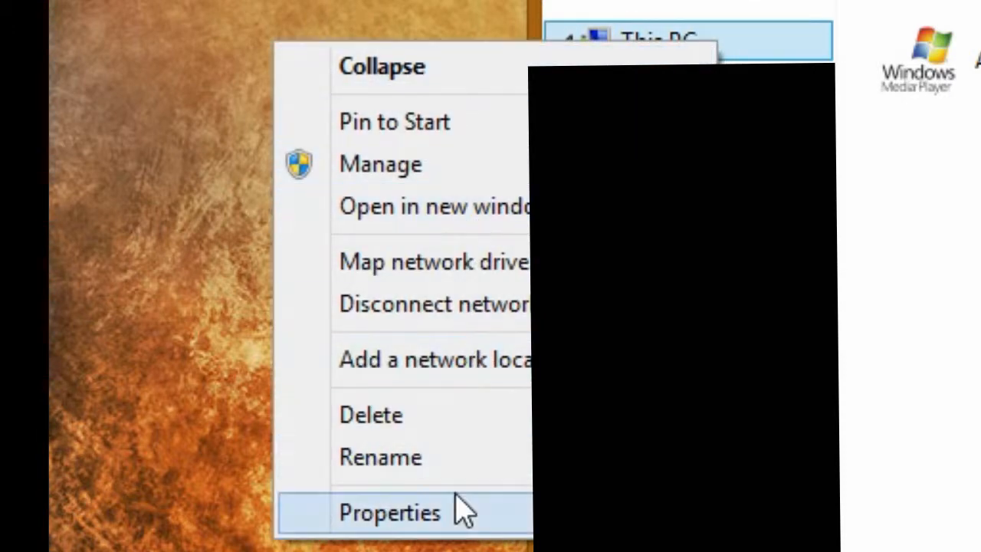
Step: View the system properties of This PC to check the computer's details
left_click(389, 512)
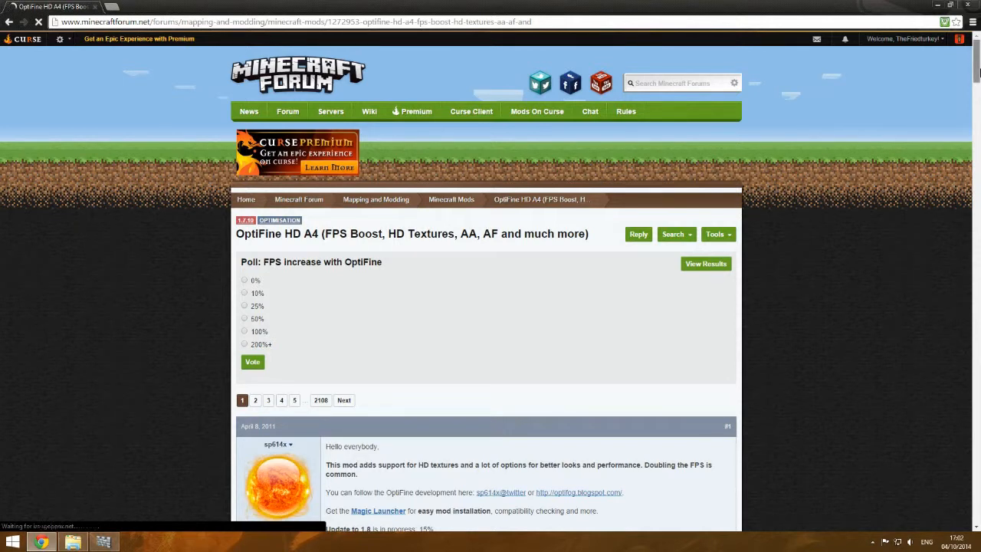
Step: Download OptiFine 1.7.10 HD U A4 (Ultra edition) from the forum thread
scroll("down", 3)
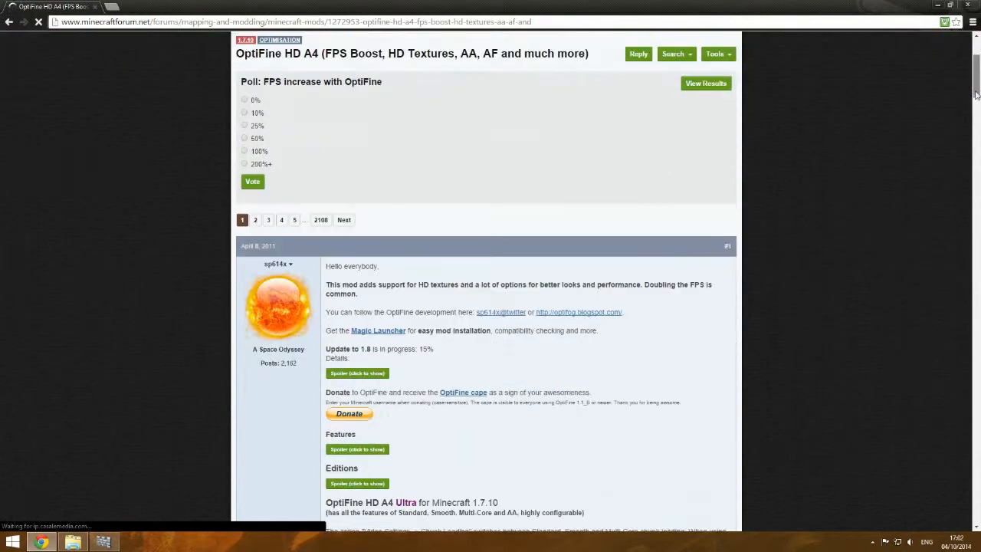
scroll("down", 3)
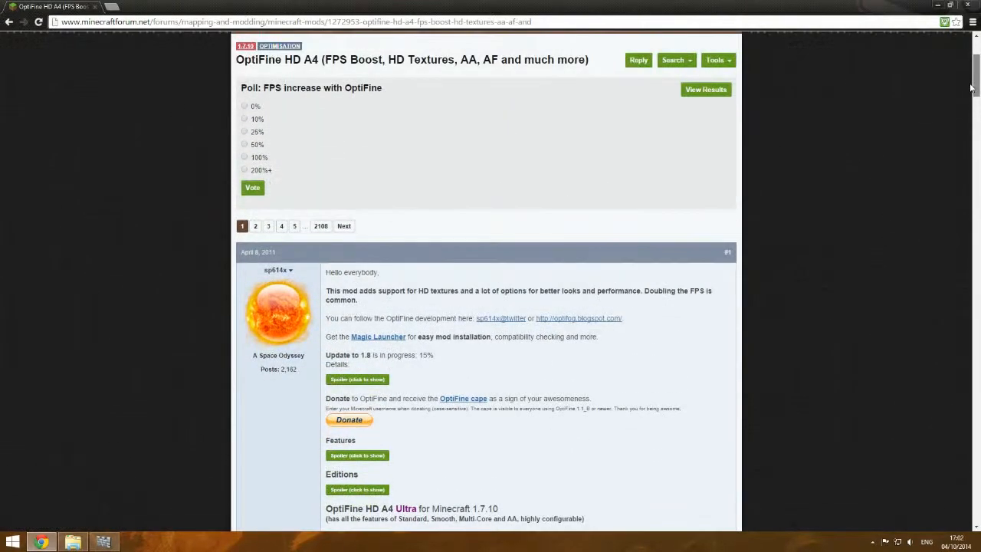
scroll("down", 3)
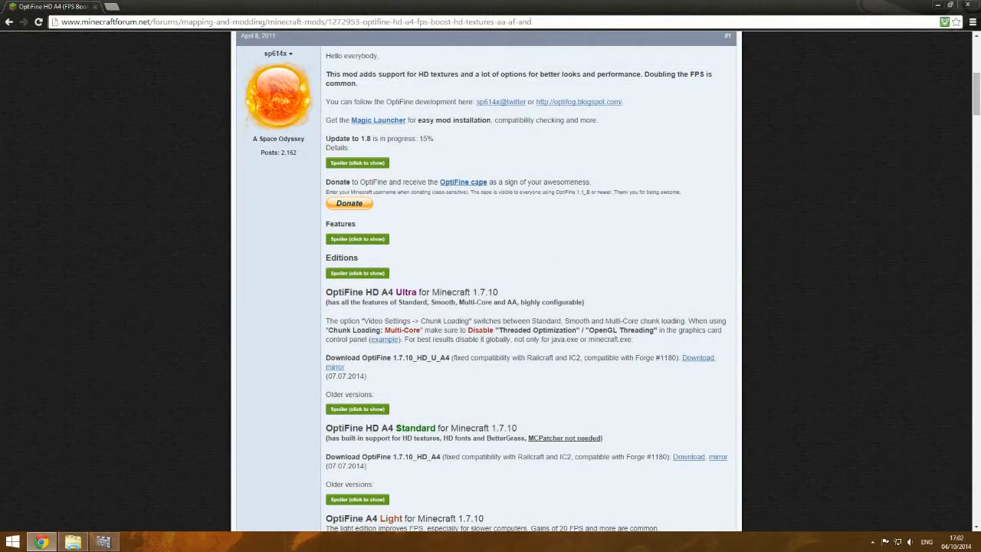
mouse_move(362, 216)
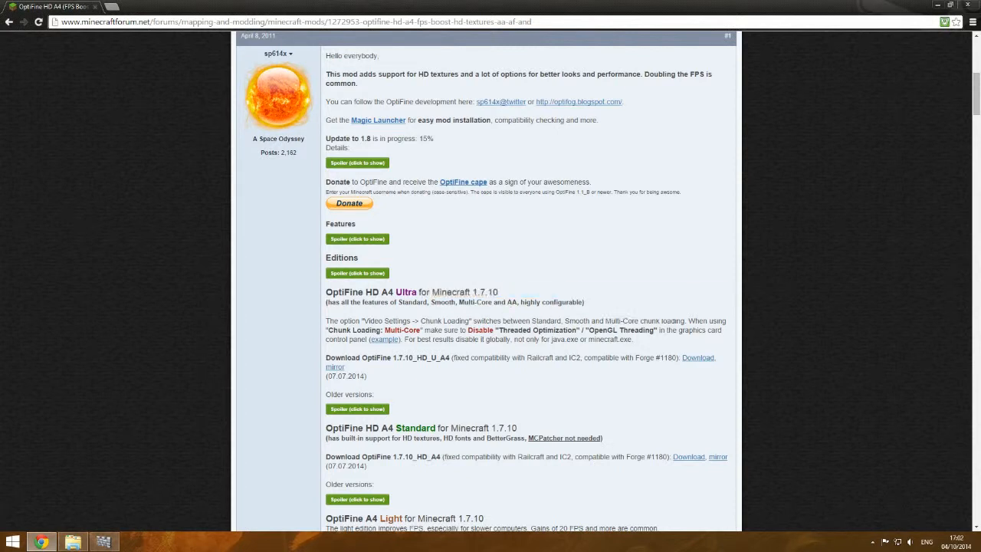
scroll("down", 3)
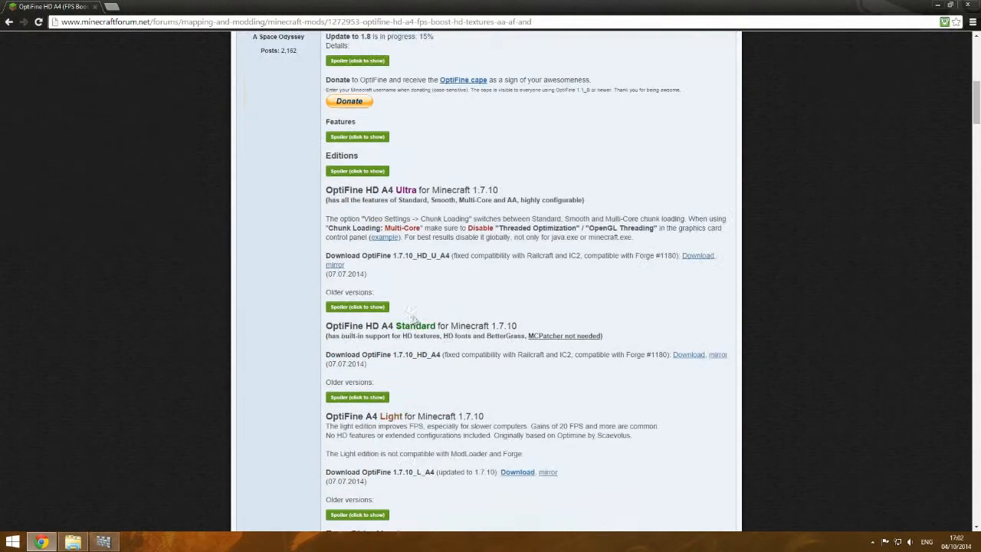
scroll("down", 3)
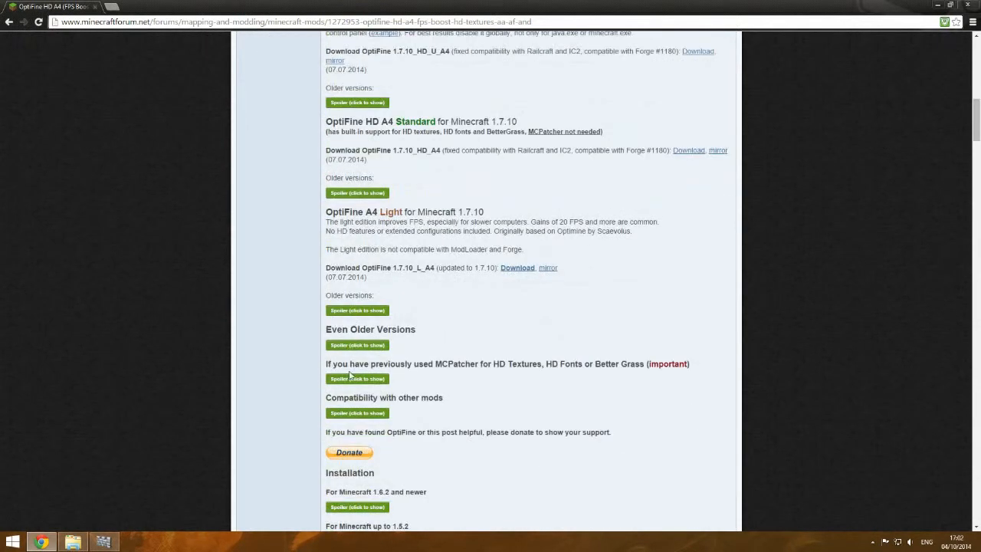
scroll("down", 3)
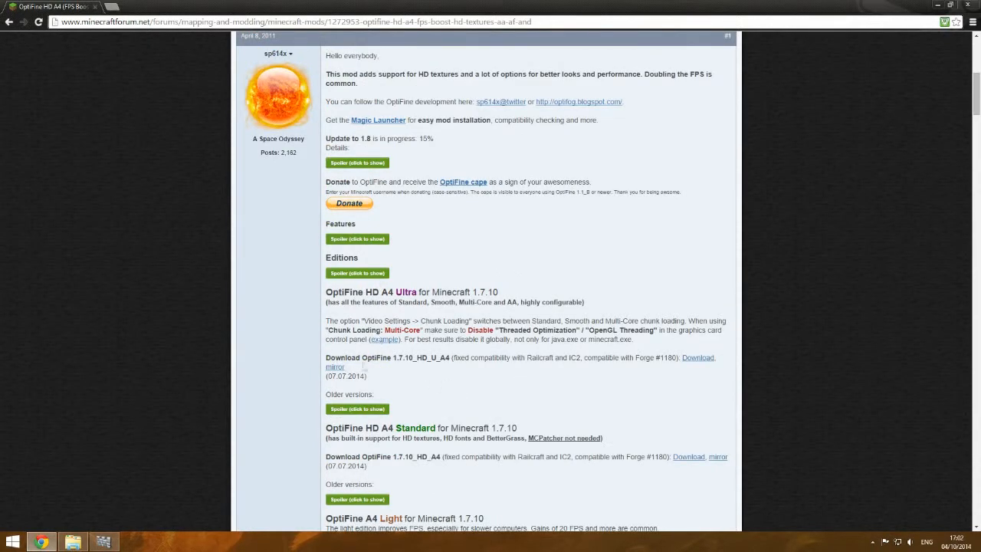
left_click(698, 357)
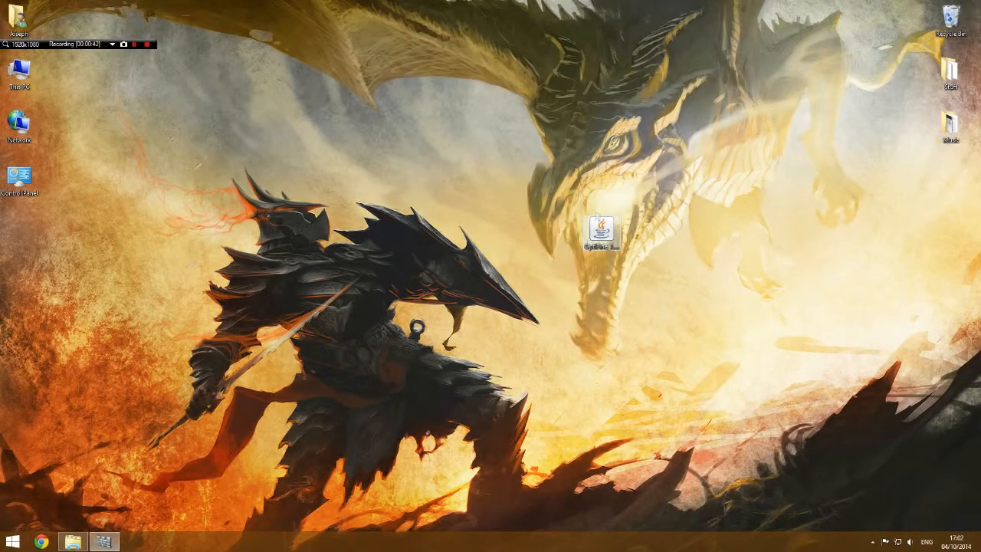
Step: Move the downloaded OptiFine jar toward the centre of the desktop
left_click_drag(601, 230, 483, 230)
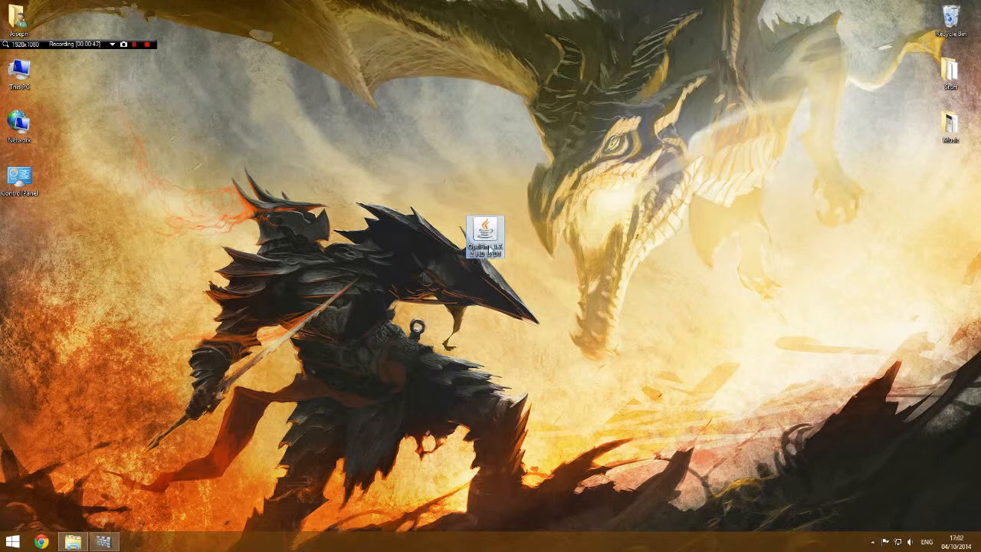
mouse_move(482, 230)
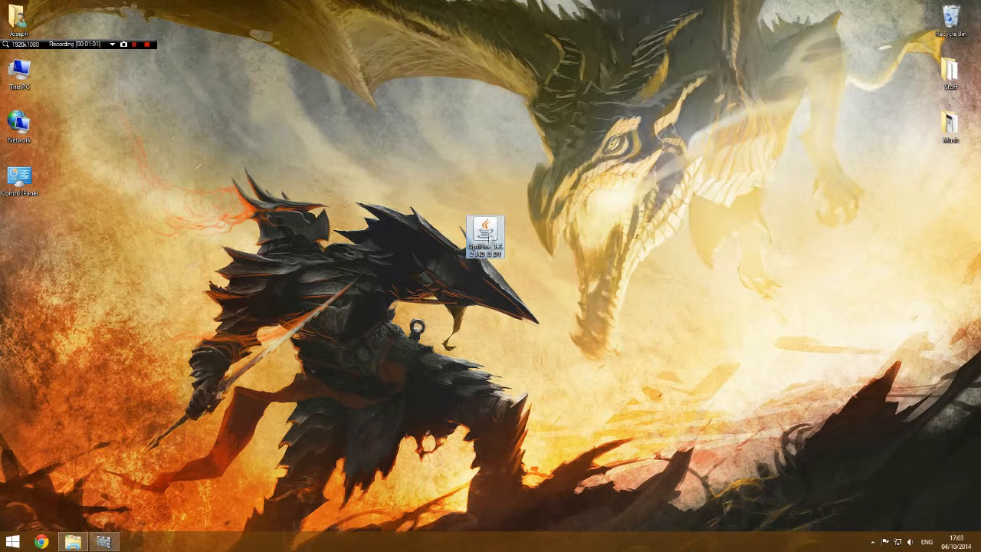
left_click_drag(483, 233, 483, 288)
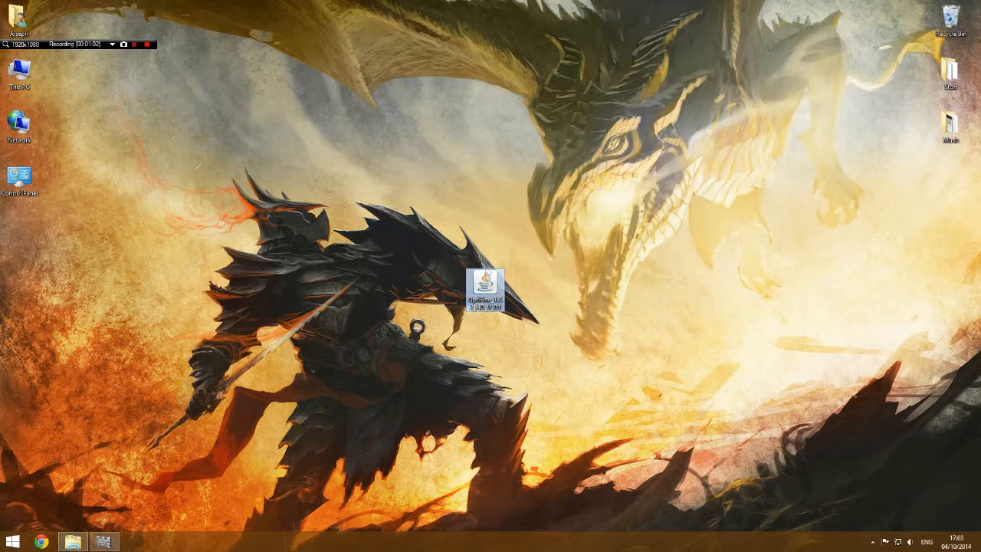
left_click_drag(487, 299, 483, 230)
type("&app")
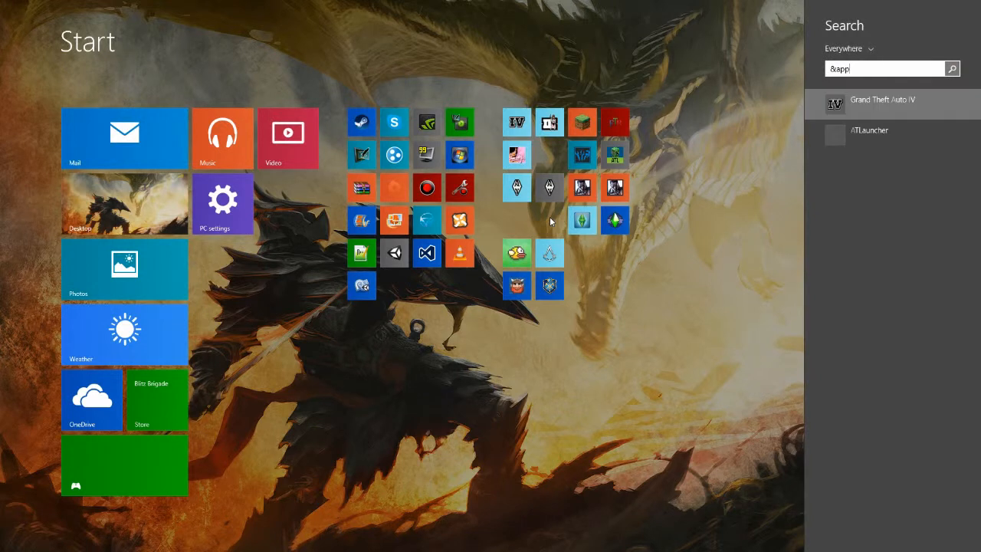
Step: Search the Start screen for the app data folder
type("data")
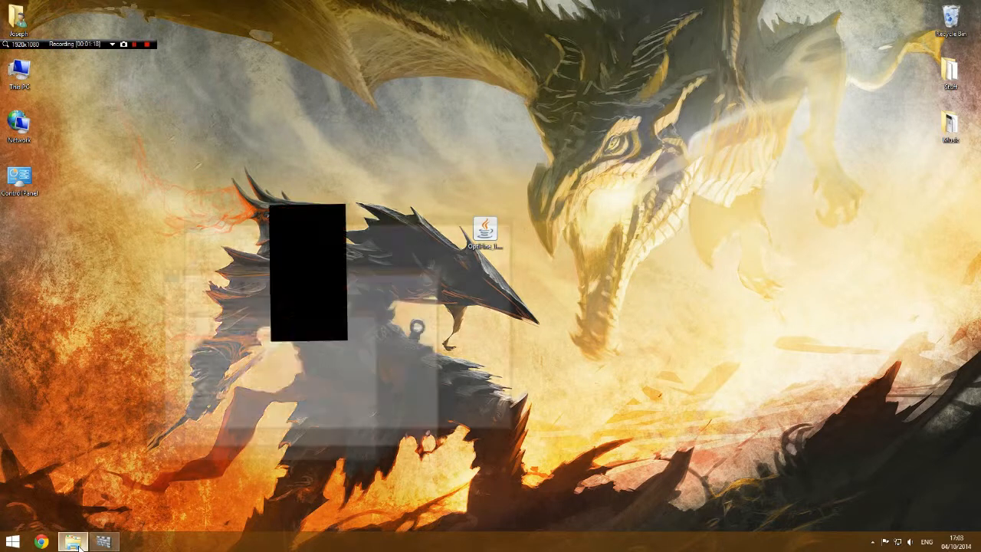
Step: Navigate to %appdata and into the .minecraft folder and a subfolder
left_click(72, 542)
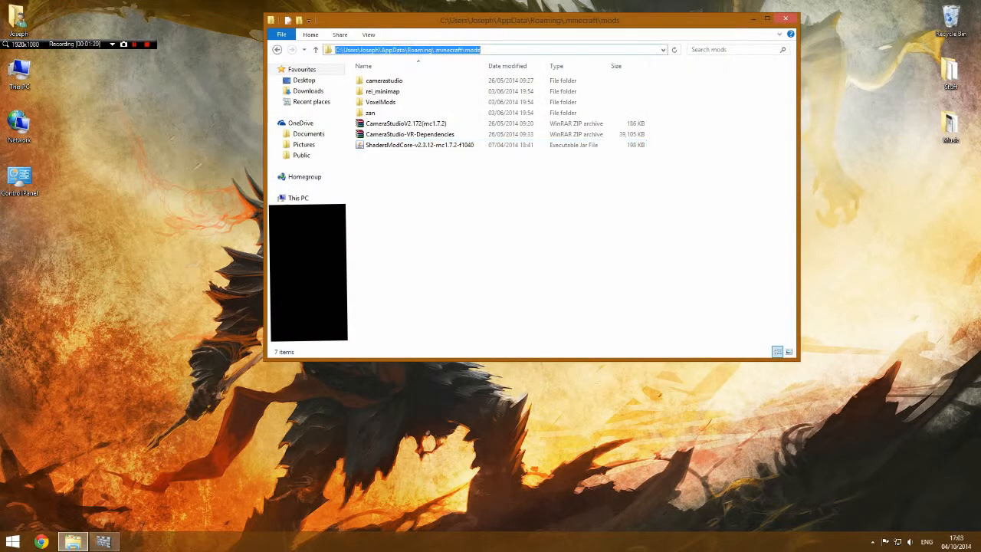
type("%appdata")
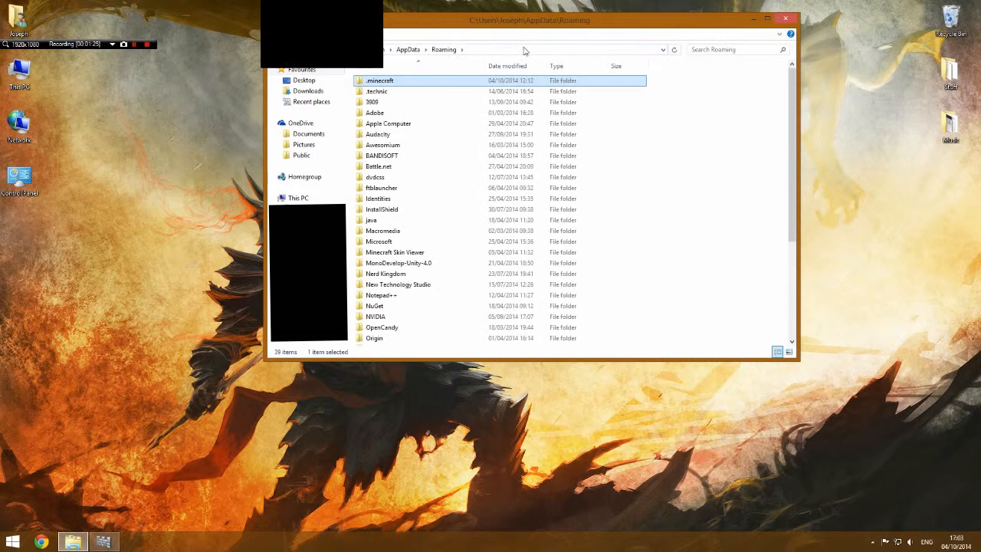
double_click(380, 80)
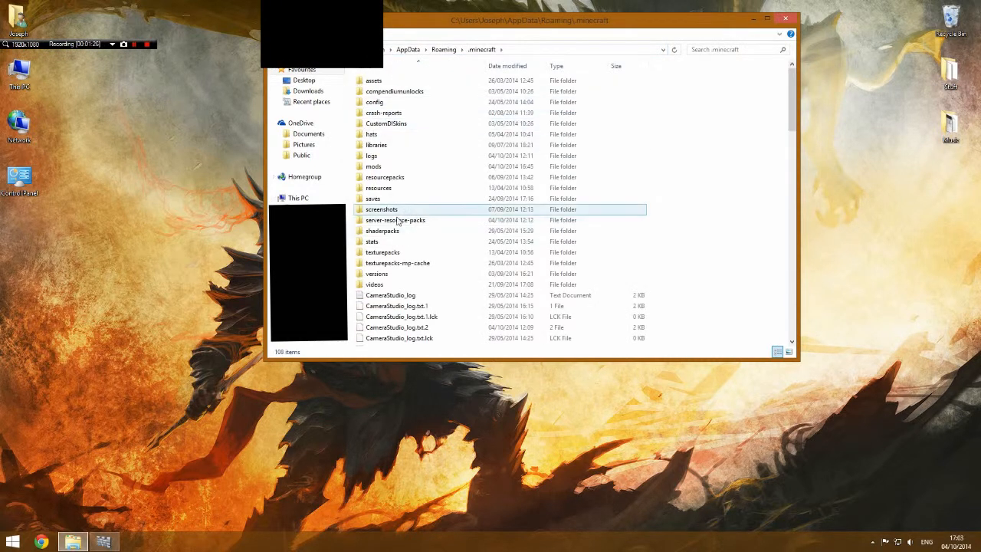
double_click(374, 165)
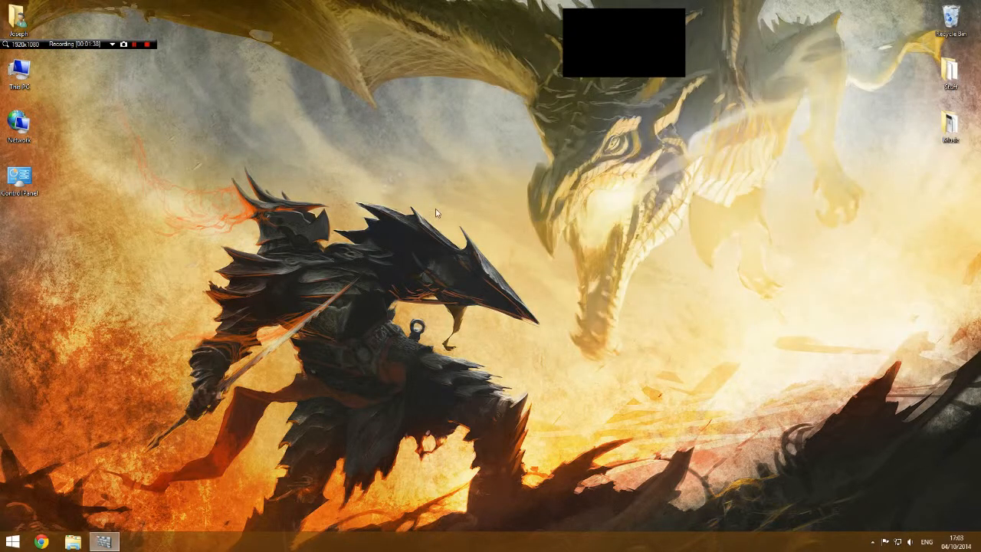
Step: Start the Minecraft Launcher from its shortcut
left_click(11, 542)
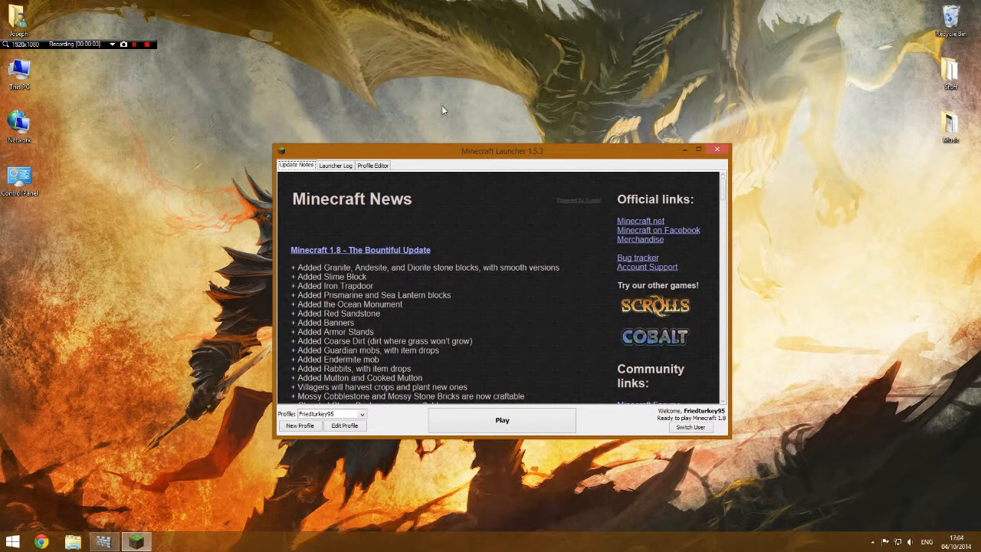
mouse_move(423, 322)
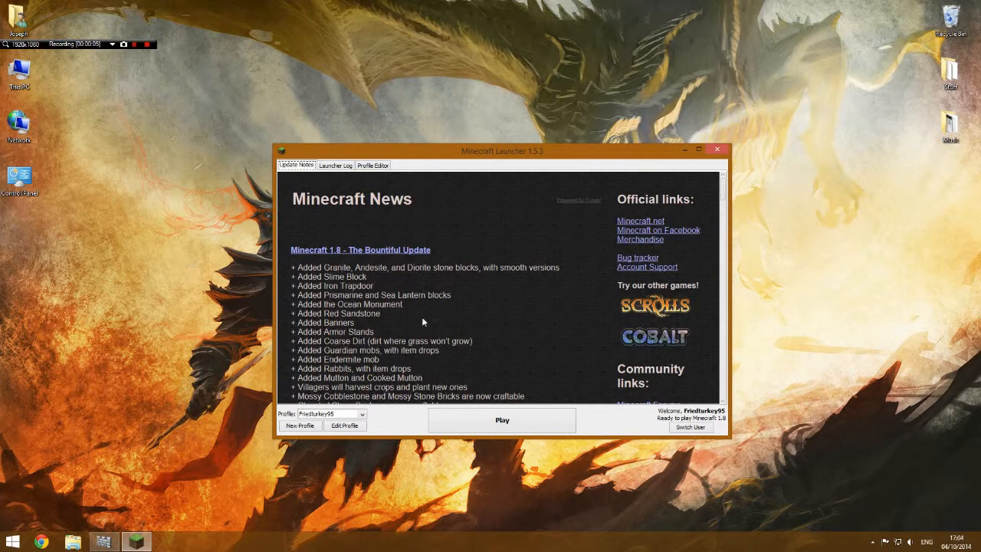
mouse_move(540, 361)
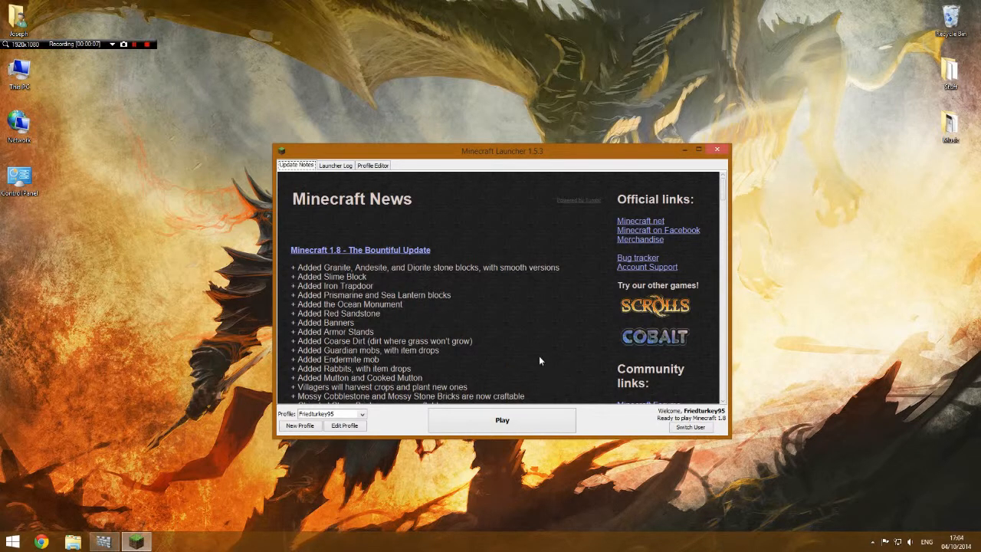
mouse_move(491, 393)
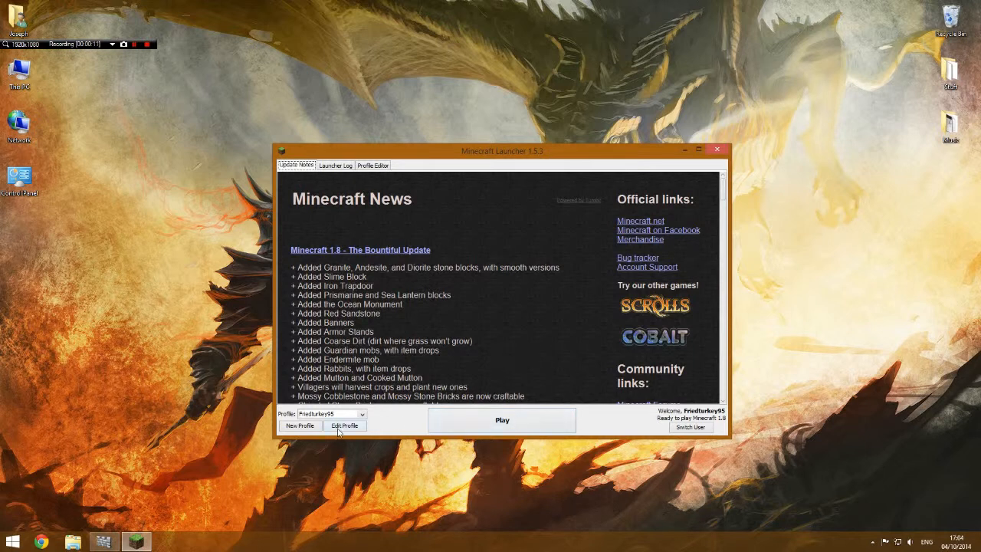
Step: Set the profile's game version to a 1.7.10 release and save the profile
left_click(345, 426)
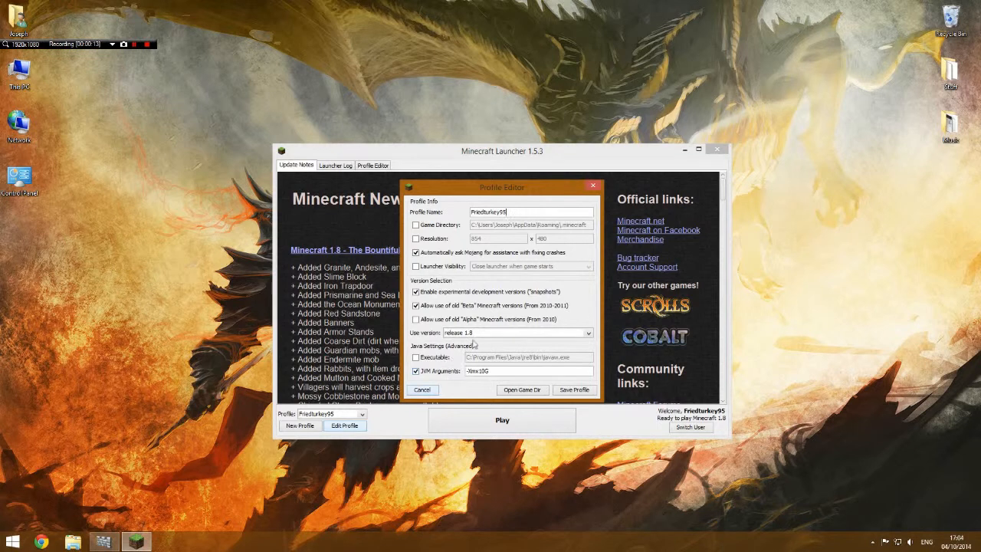
left_click(589, 331)
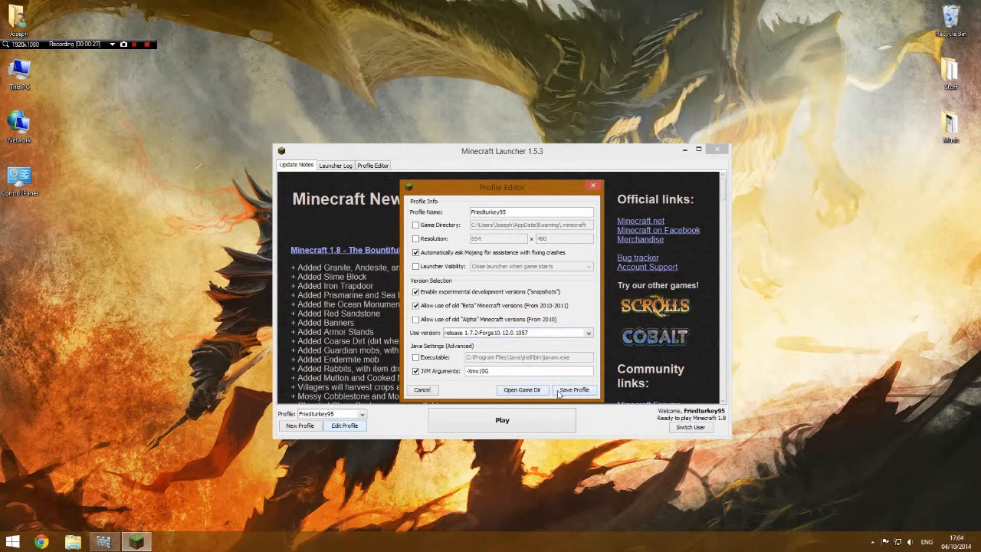
left_click(573, 390)
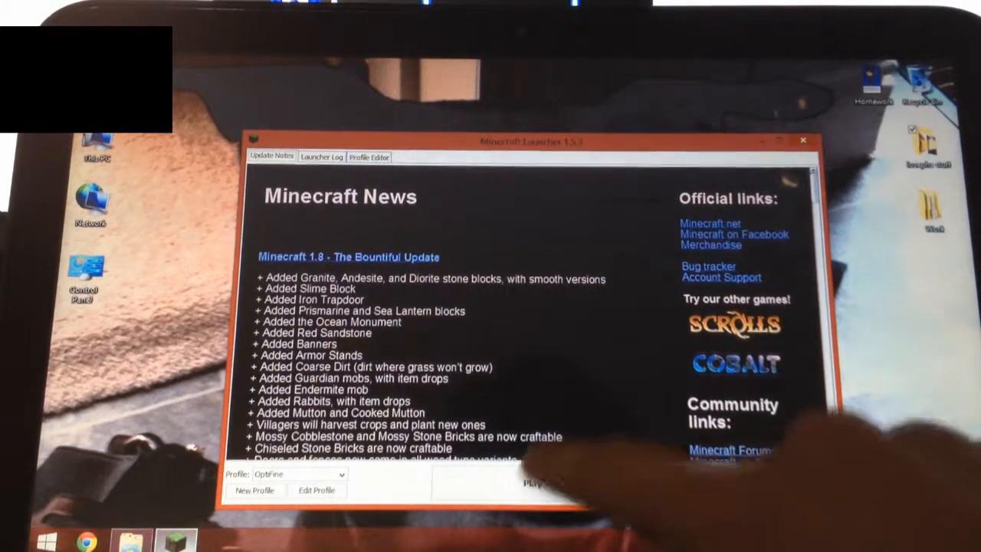
Step: Launch Minecraft 1.7.10 with the OptiFine profile and reach the title screen
left_click(531, 483)
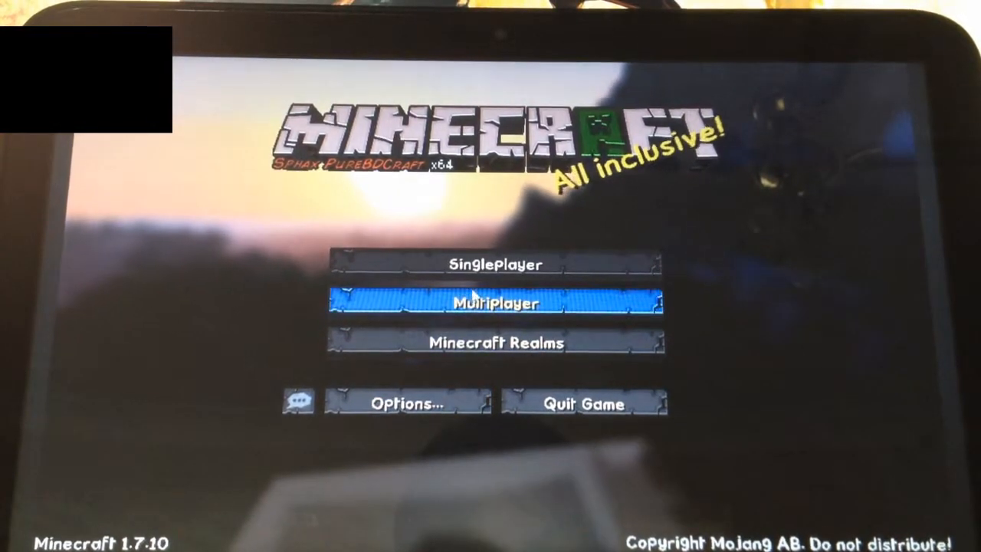
mouse_move(497, 264)
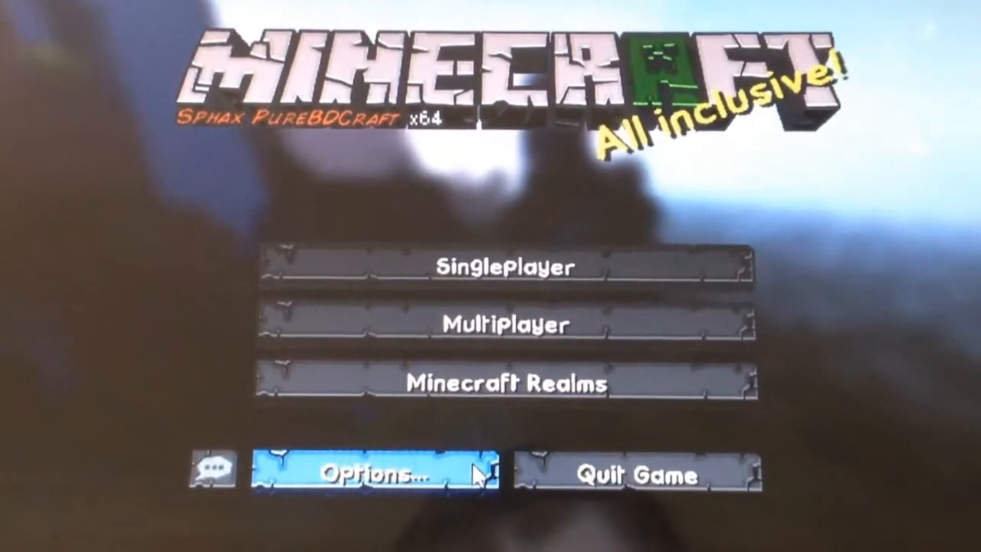
Step: Reach the Video Settings page through the title screen's Options menu
left_click(368, 472)
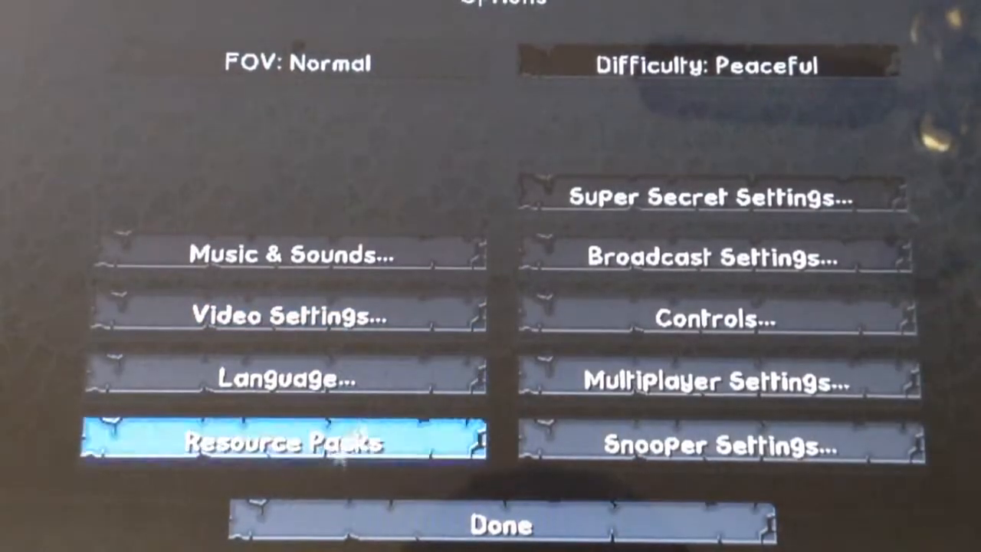
left_click(288, 316)
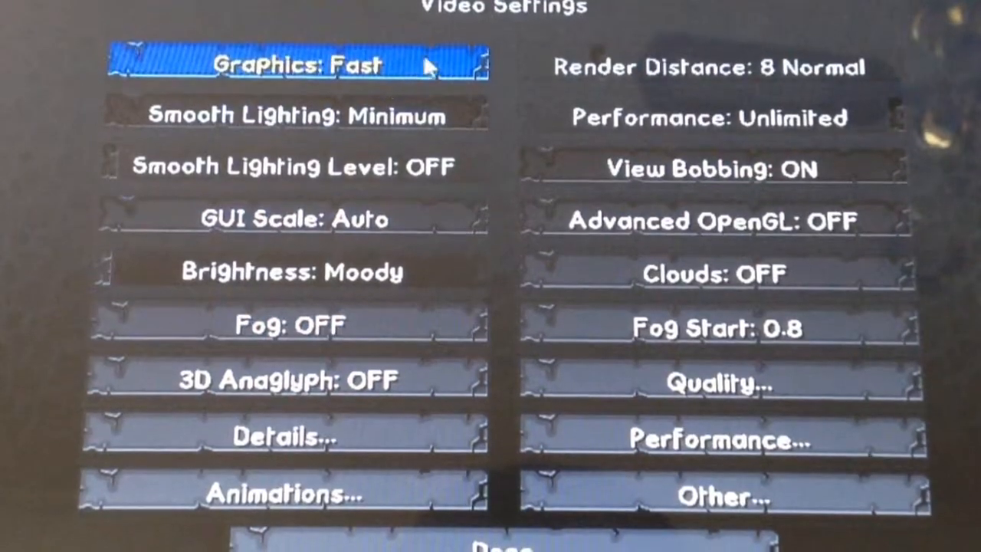
mouse_move(292, 115)
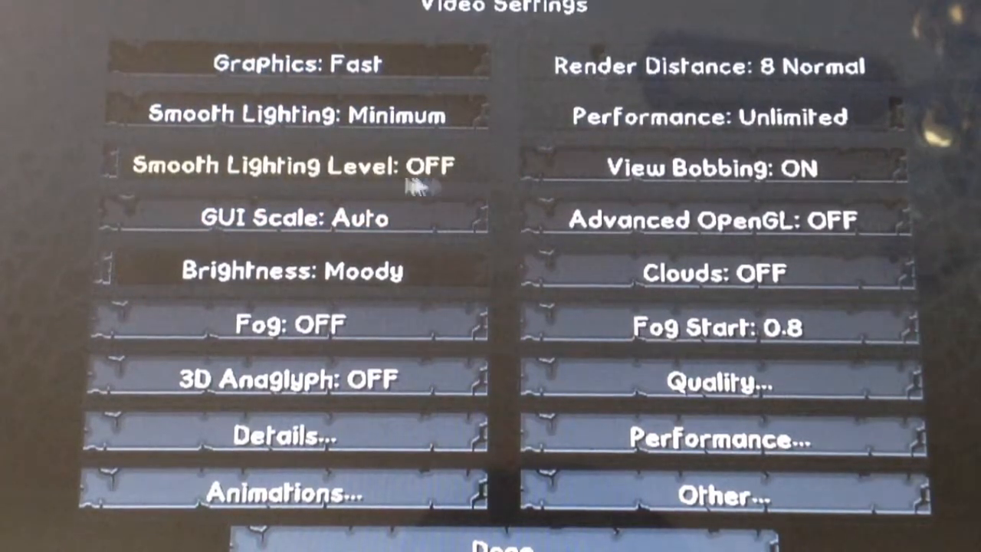
mouse_move(291, 218)
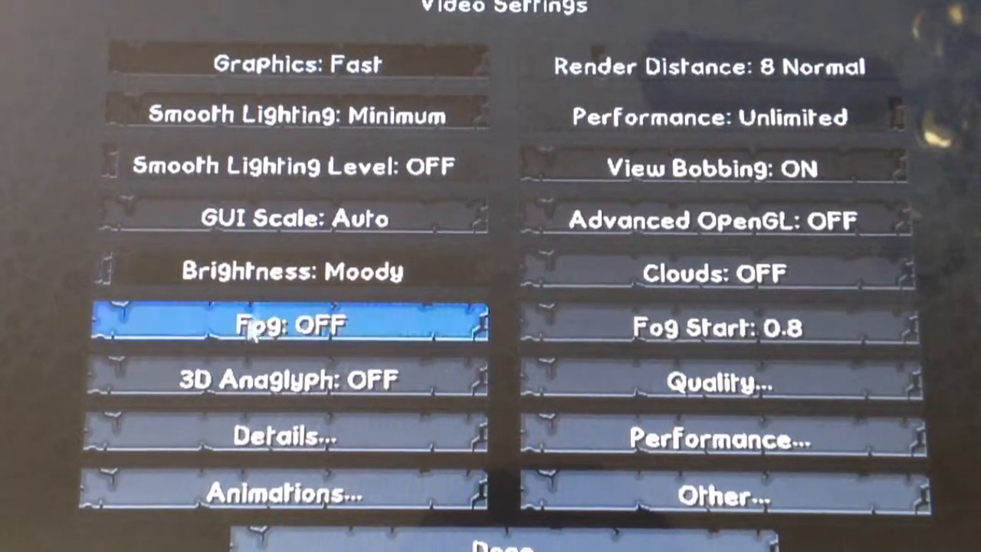
mouse_move(290, 379)
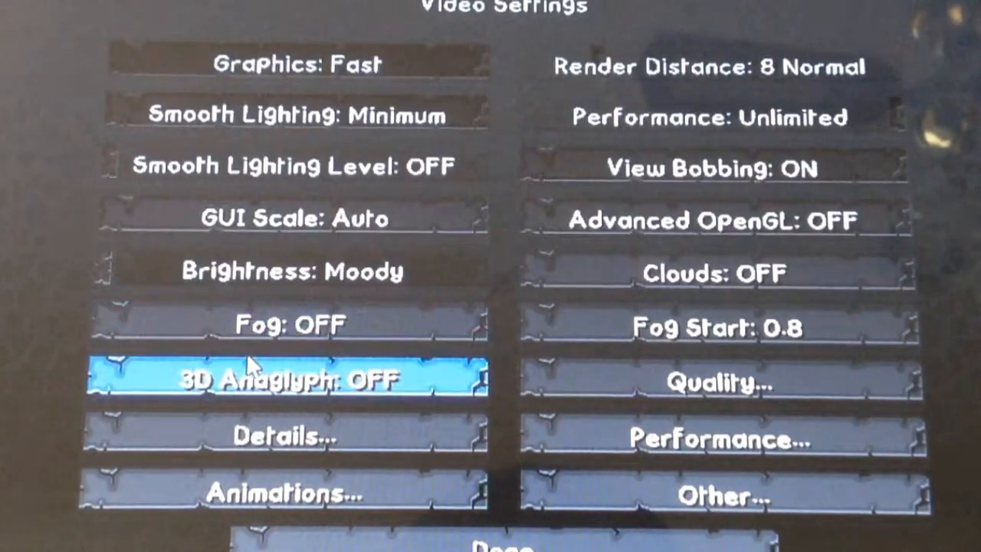
mouse_move(276, 437)
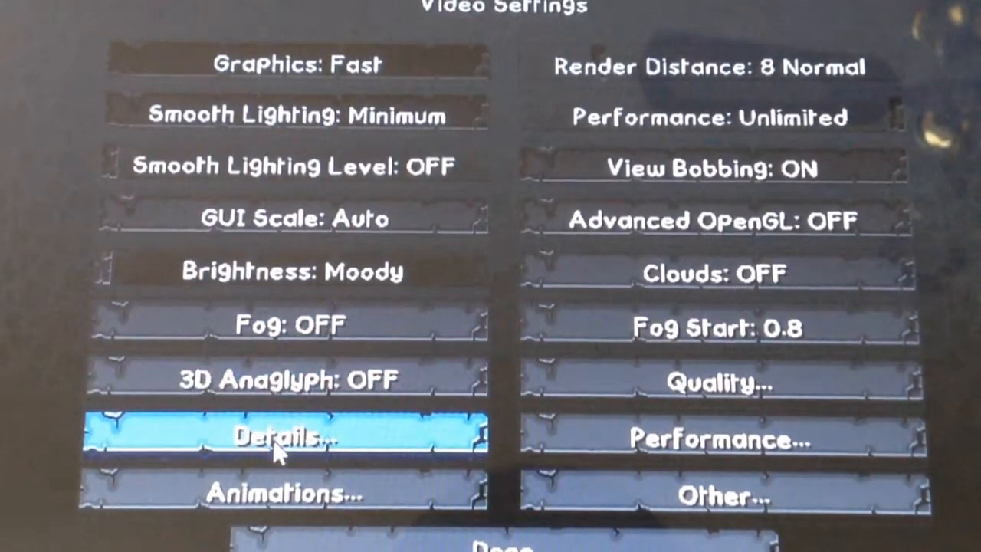
mouse_move(717, 383)
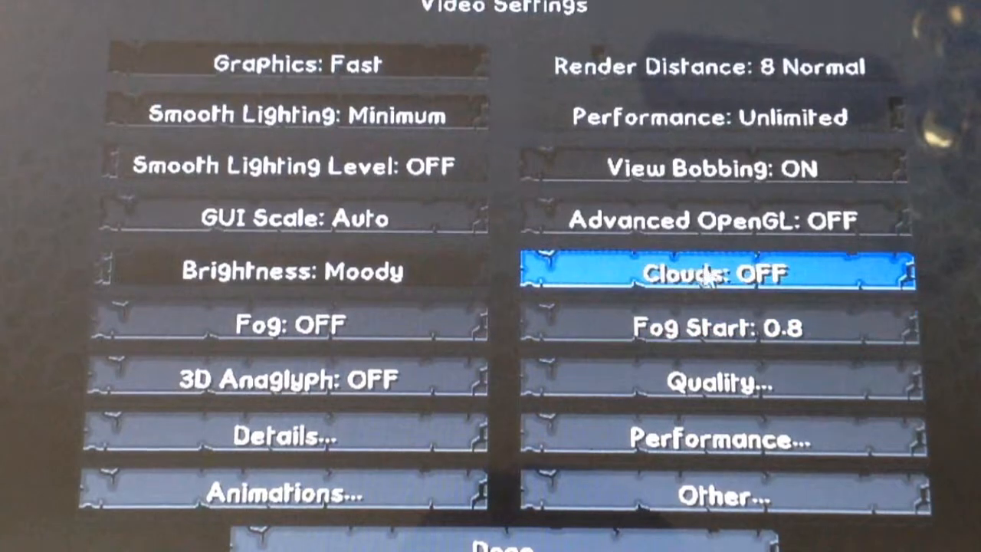
mouse_move(713, 221)
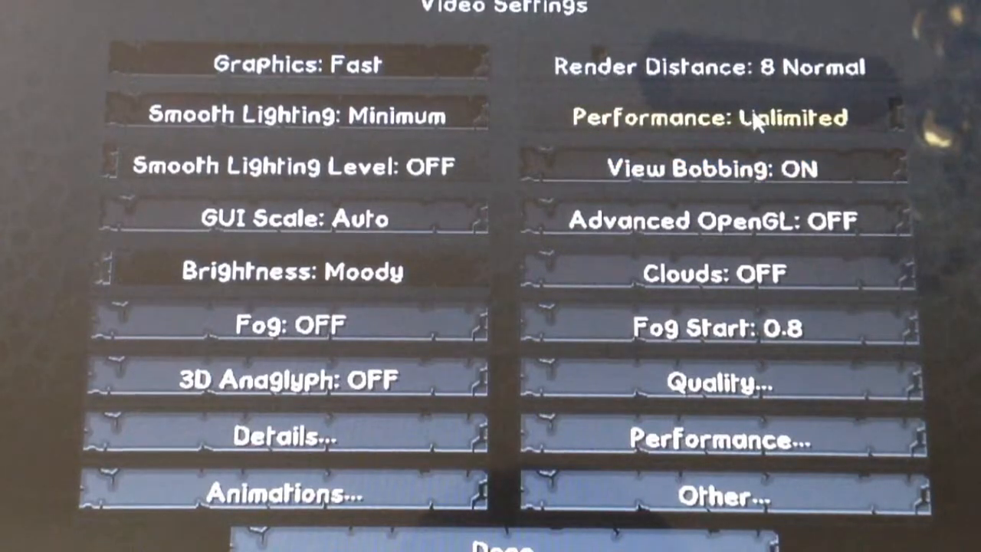
mouse_move(713, 169)
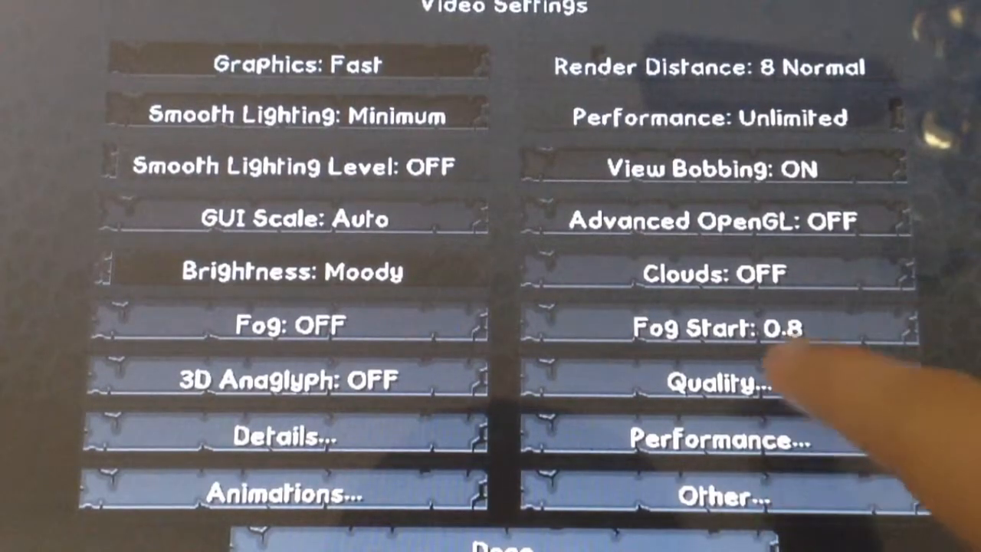
left_click(713, 384)
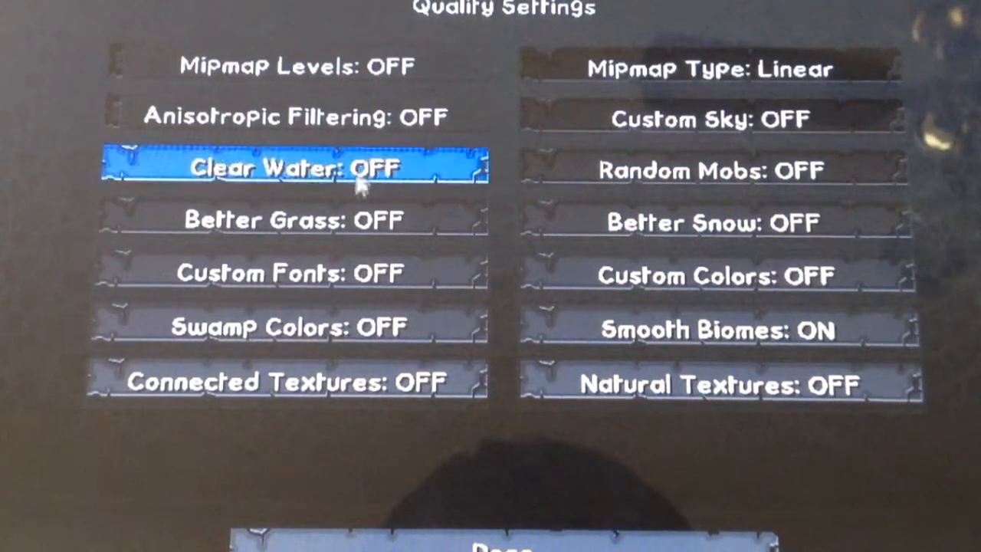
mouse_move(292, 221)
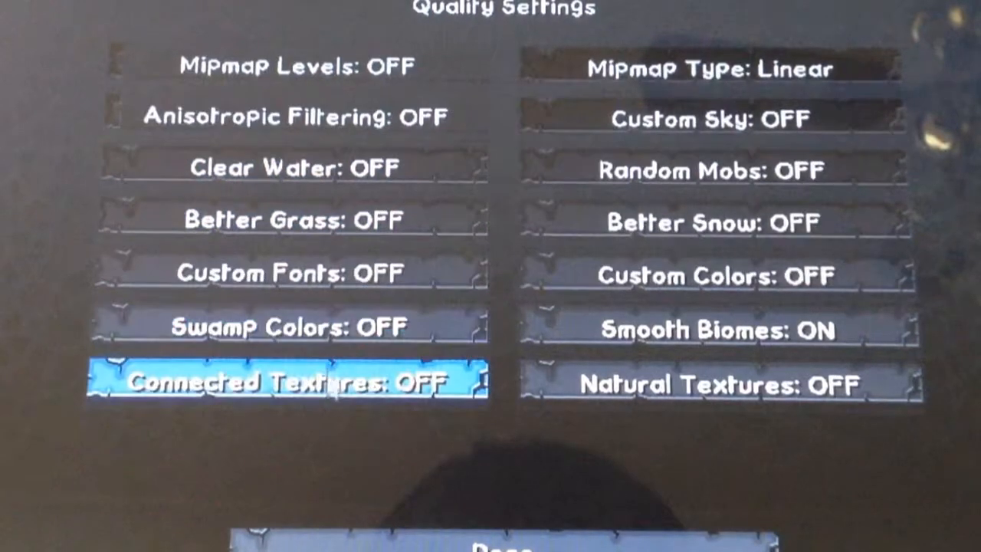
mouse_move(718, 384)
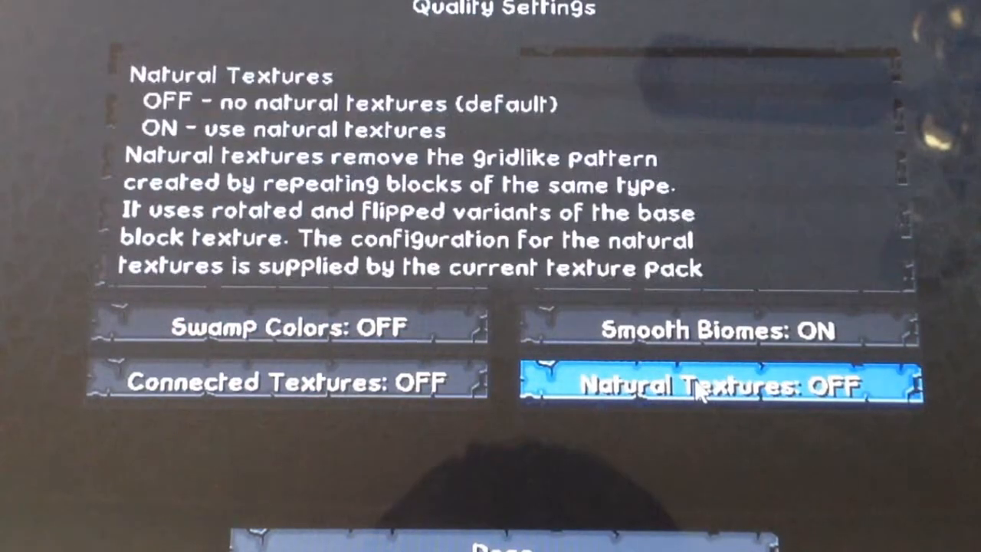
mouse_move(713, 329)
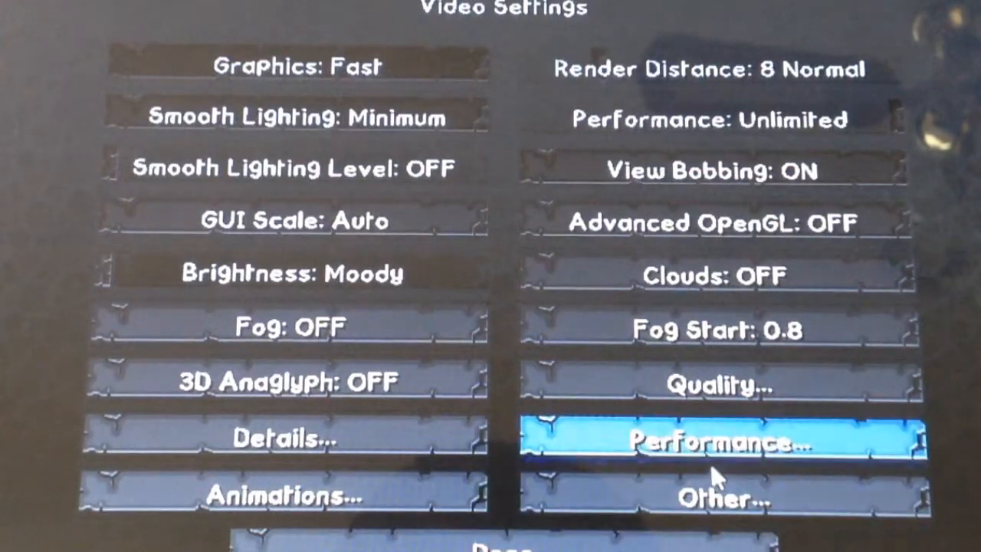
Step: Show the Other video options page with Lagometer, Weather, Fullscreen and Autosave
left_click(724, 443)
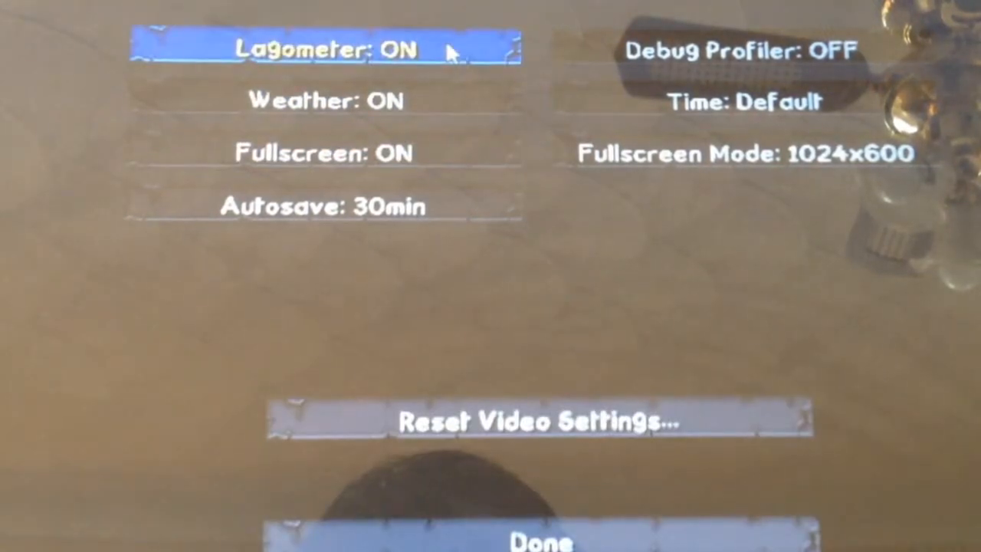
mouse_move(606, 92)
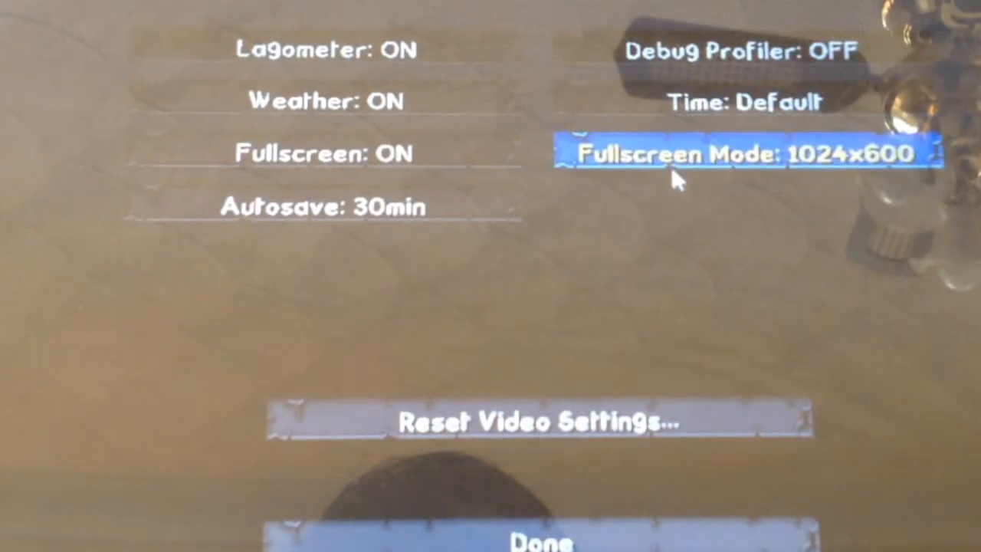
mouse_move(785, 207)
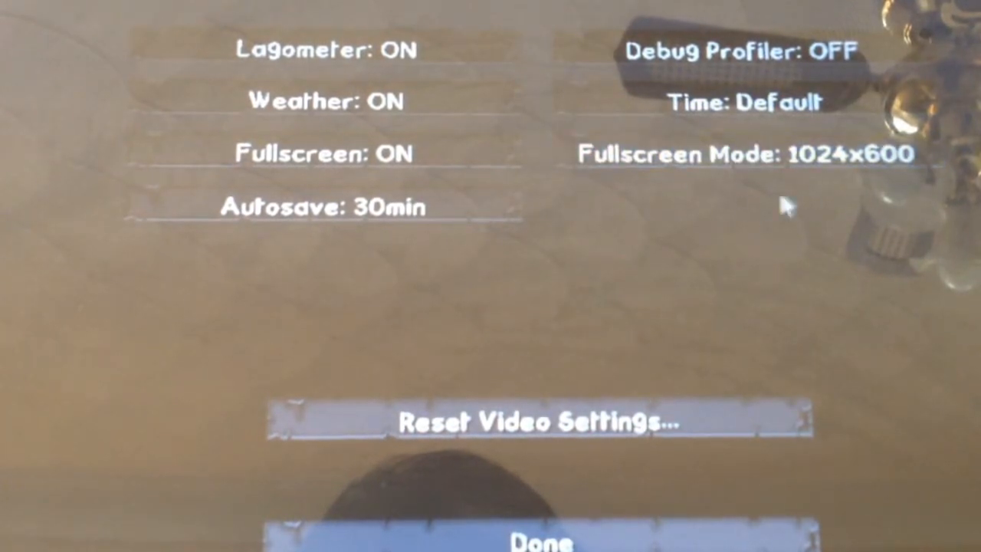
mouse_move(810, 245)
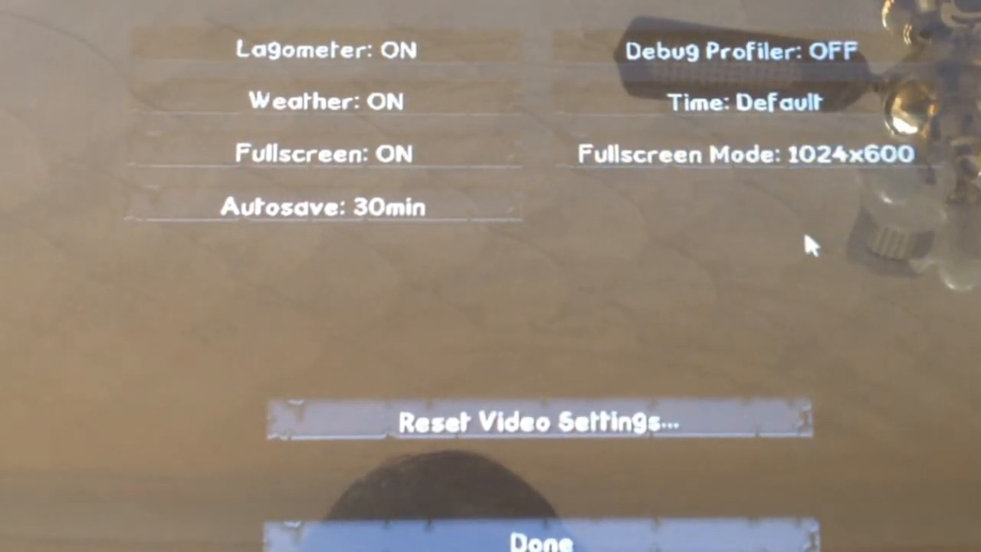
mouse_move(779, 246)
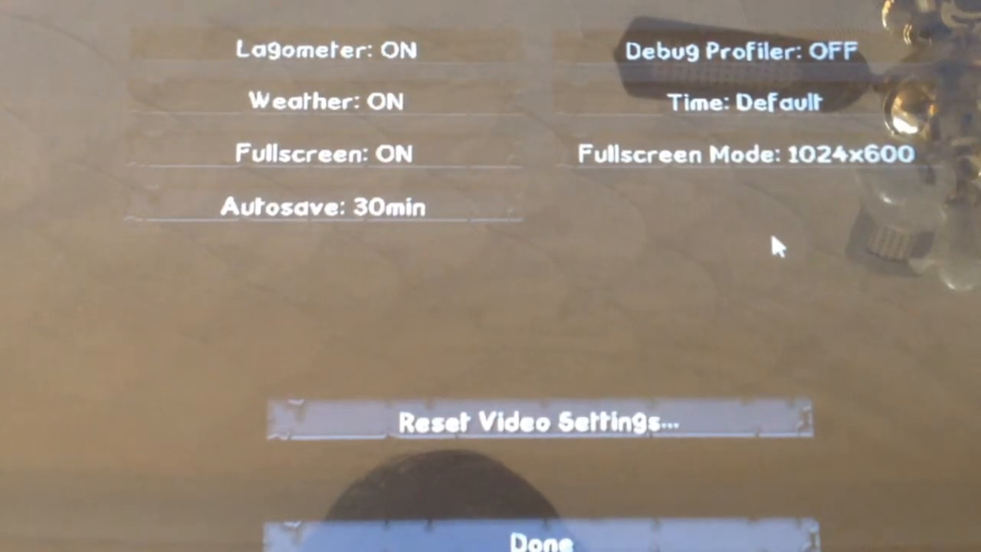
mouse_move(605, 284)
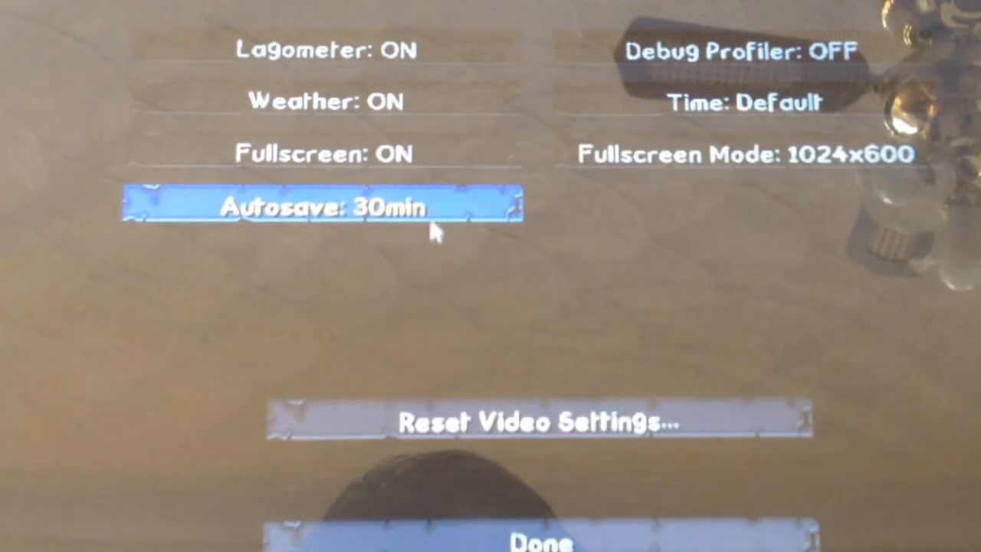
mouse_move(545, 537)
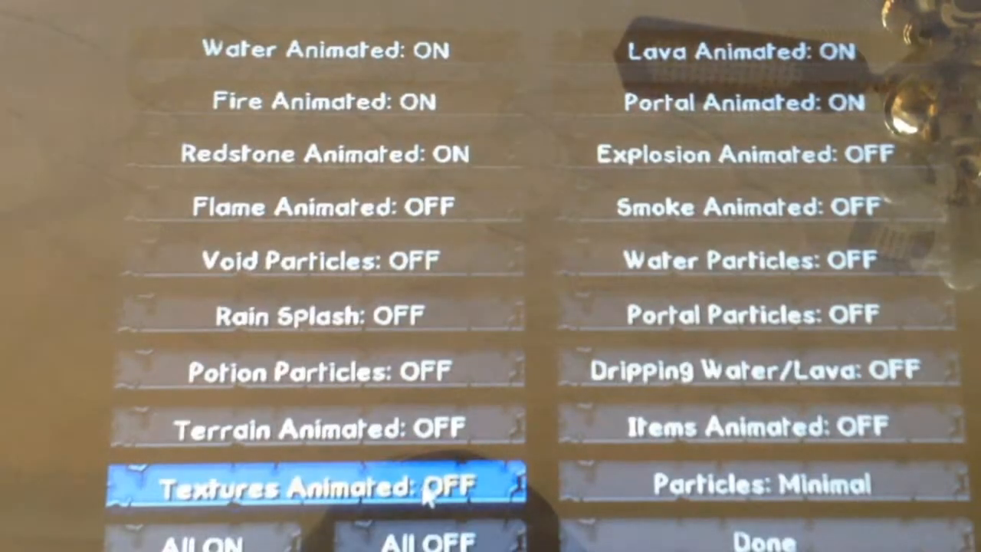
mouse_move(751, 369)
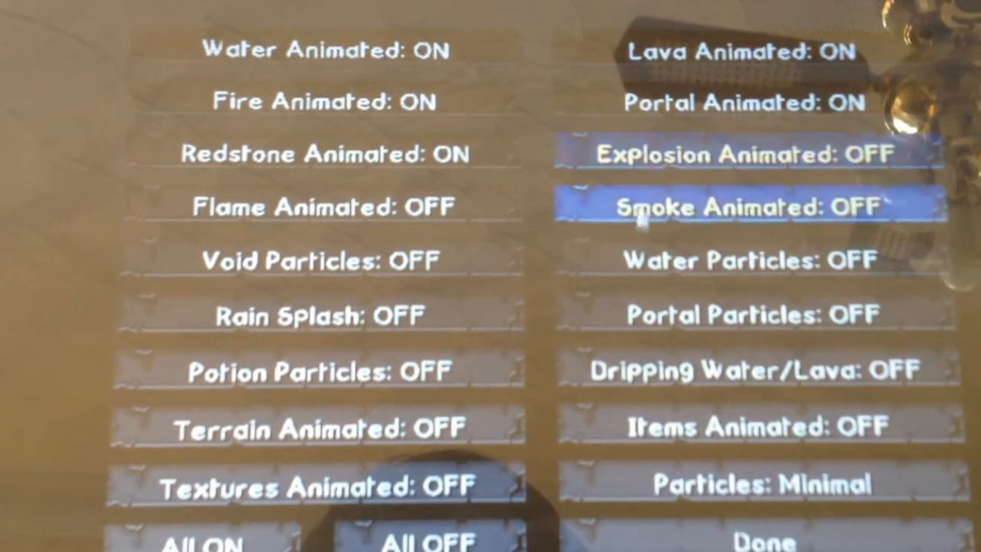
mouse_move(754, 427)
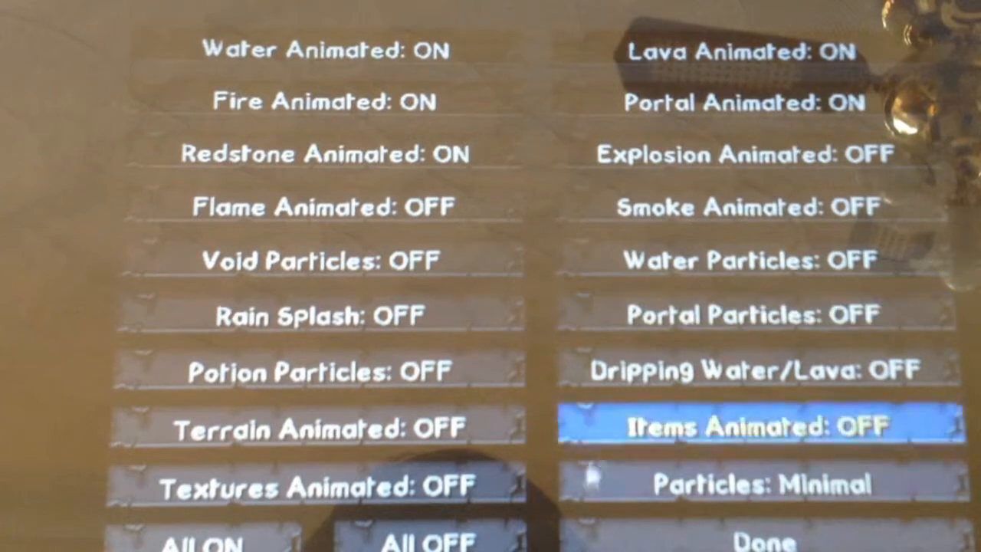
Step: Return from the OptiFine Animations options to the main Video Settings
left_click(759, 540)
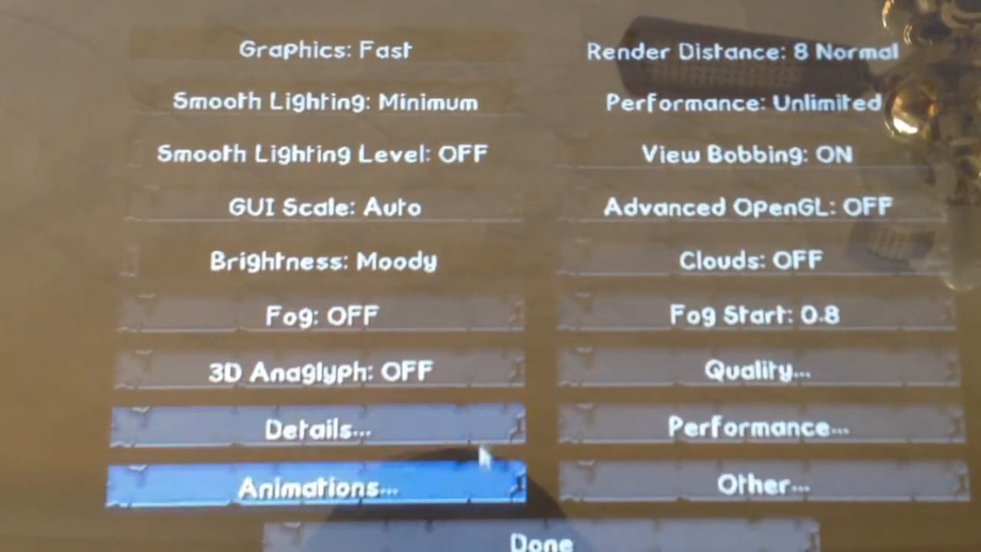
Step: Leave Video Settings and Options to get back to the title menu
left_click(314, 426)
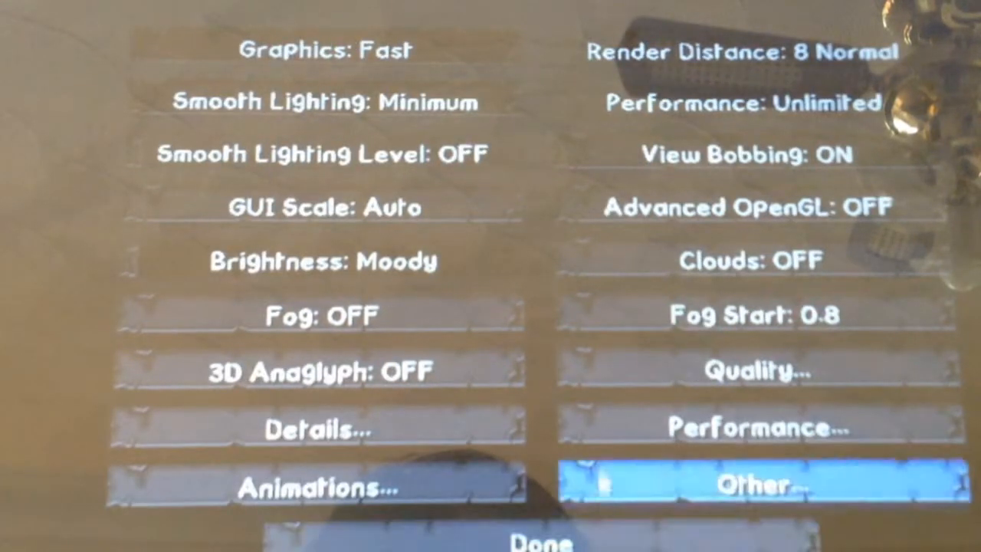
mouse_move(322, 101)
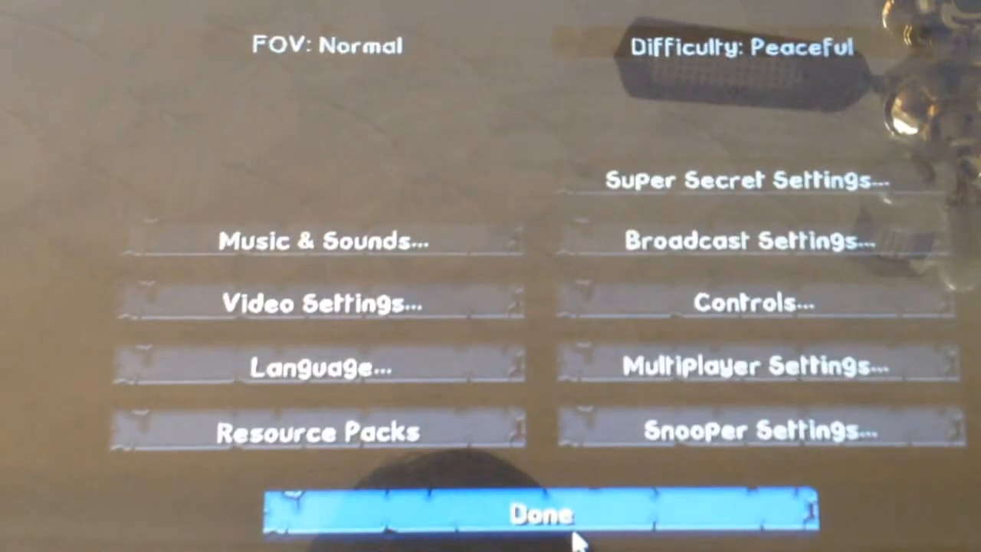
left_click(540, 512)
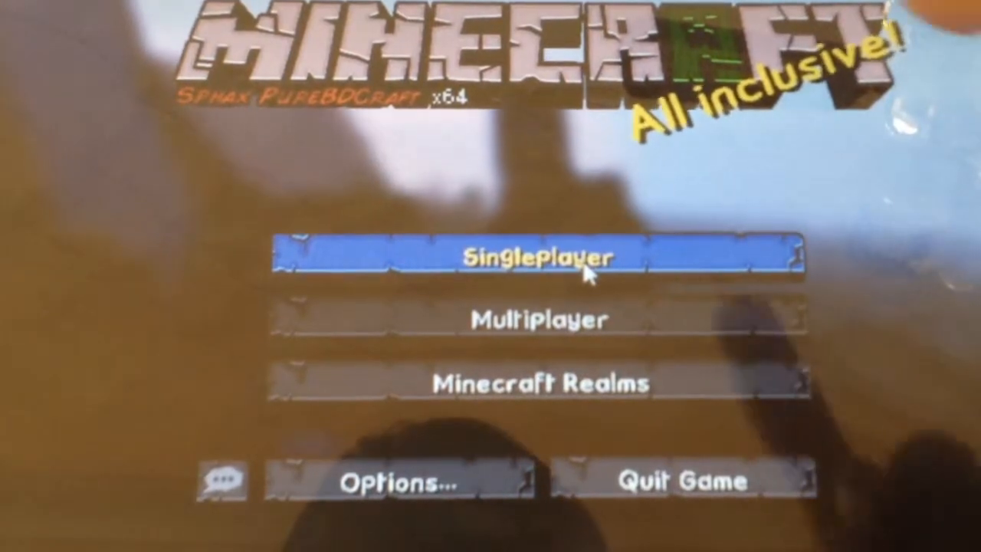
Step: Load a singleplayer world and show the F3 debug overlay with the frame rate
left_click(541, 255)
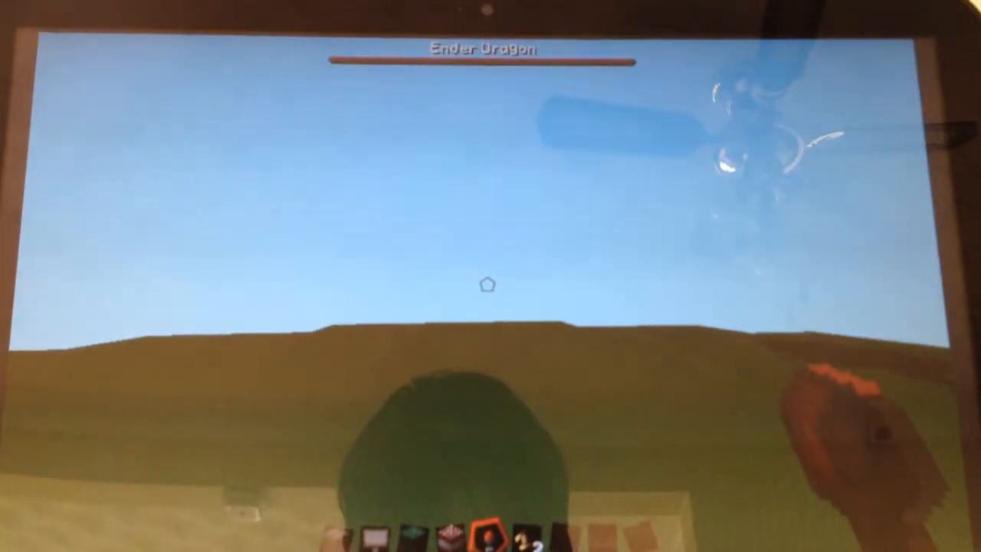
key("F3")
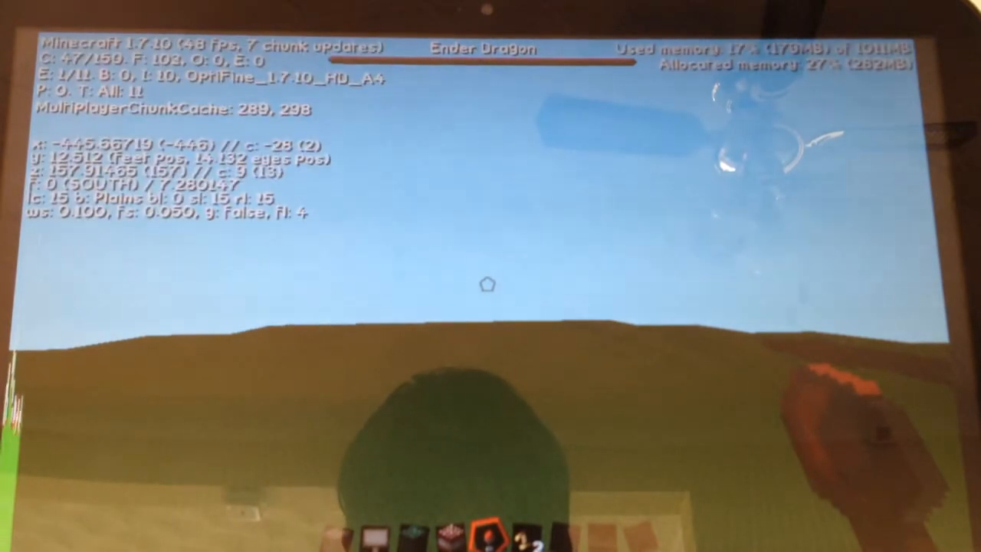